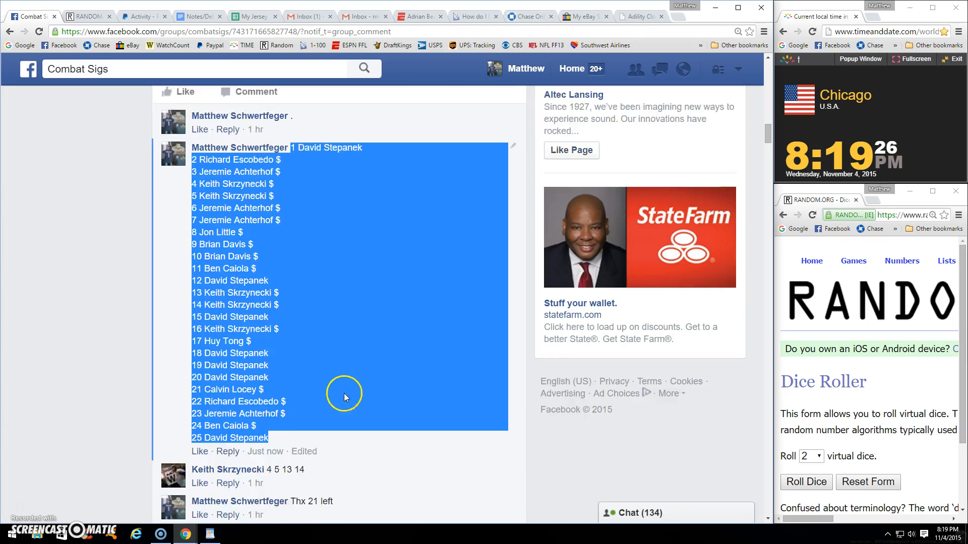
- Scroll down the group thread to the comment box beneath the numbered 25-spot list
scroll("down", 3)
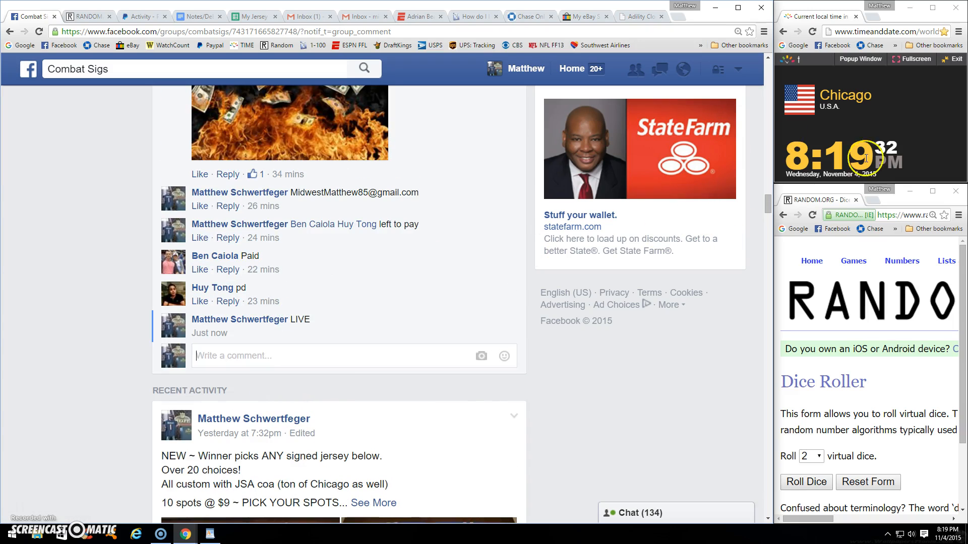
- Roll the two virtual dice, then roll again for a fresh result of 4 and 1
left_click(806, 482)
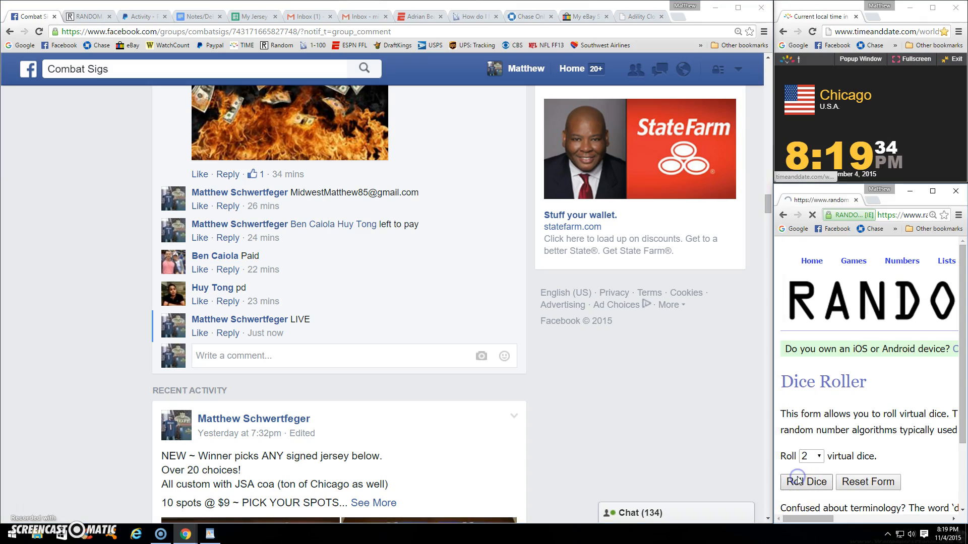
left_click(805, 481)
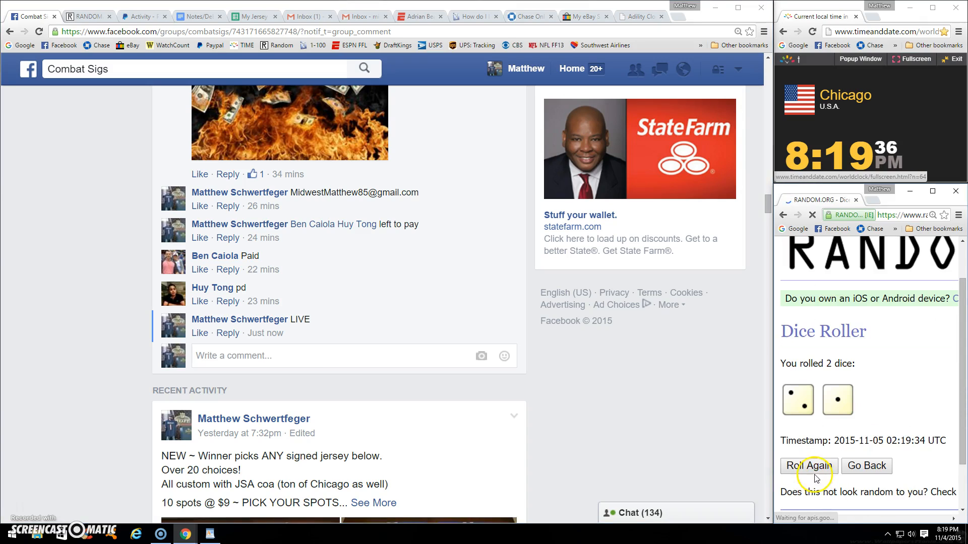
left_click(809, 465)
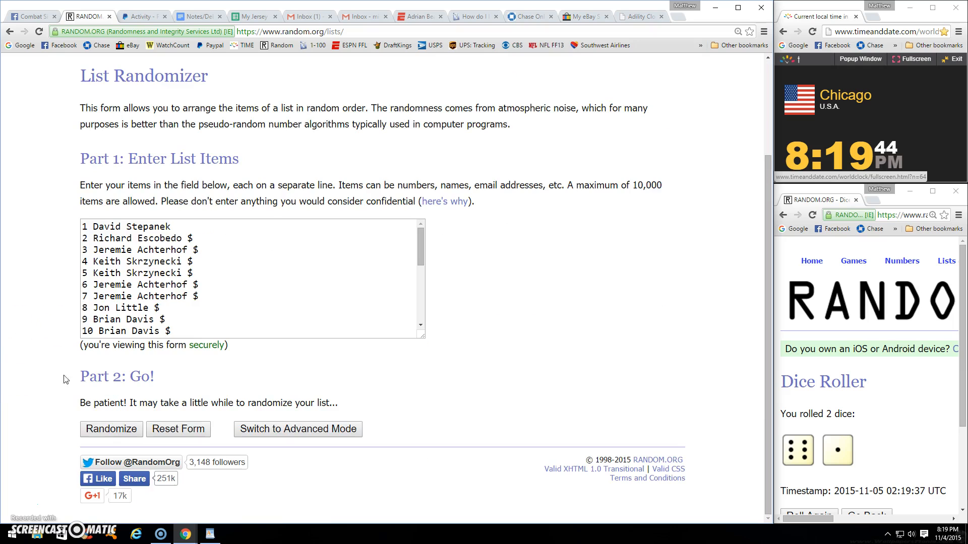
- Randomize the 25-name spot list, then reshuffle it five more times for six randomizations
left_click(111, 430)
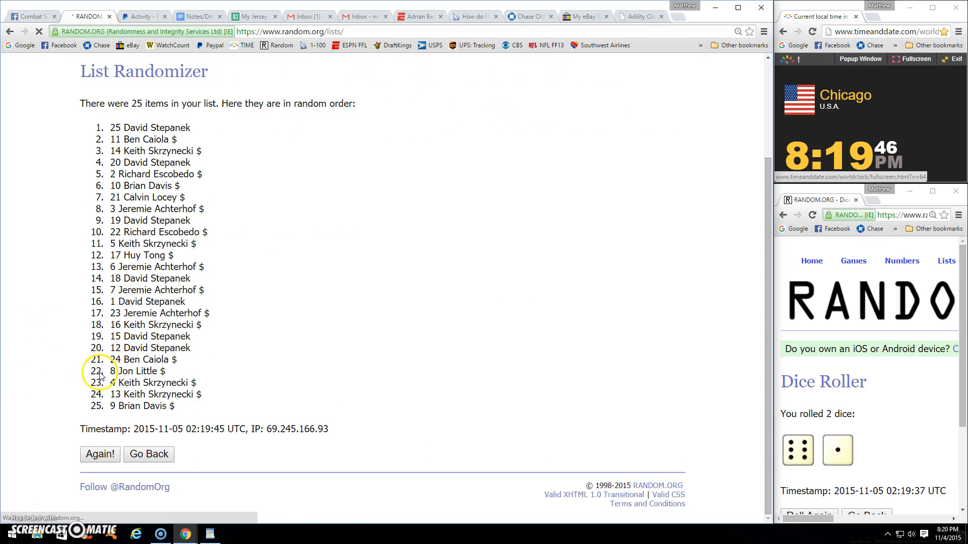
left_click(100, 454)
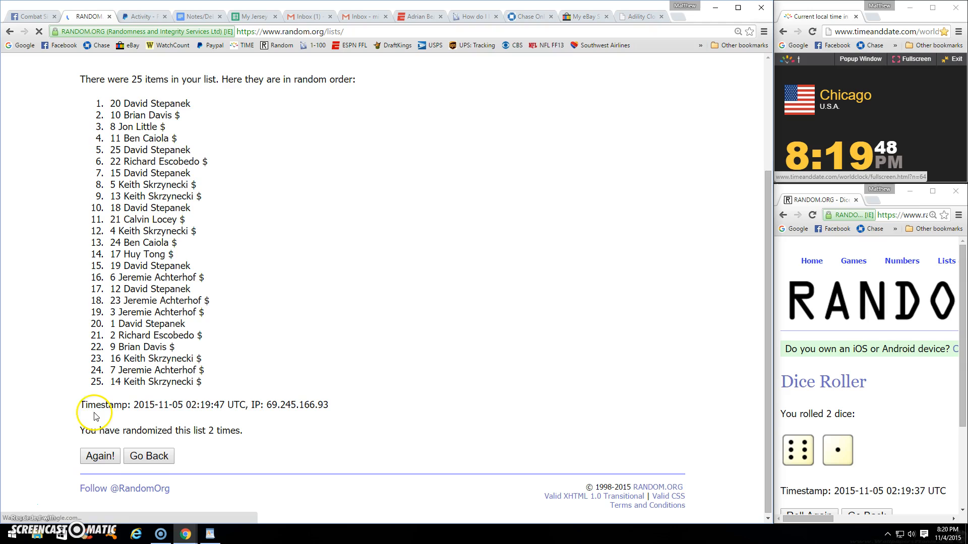
left_click(99, 456)
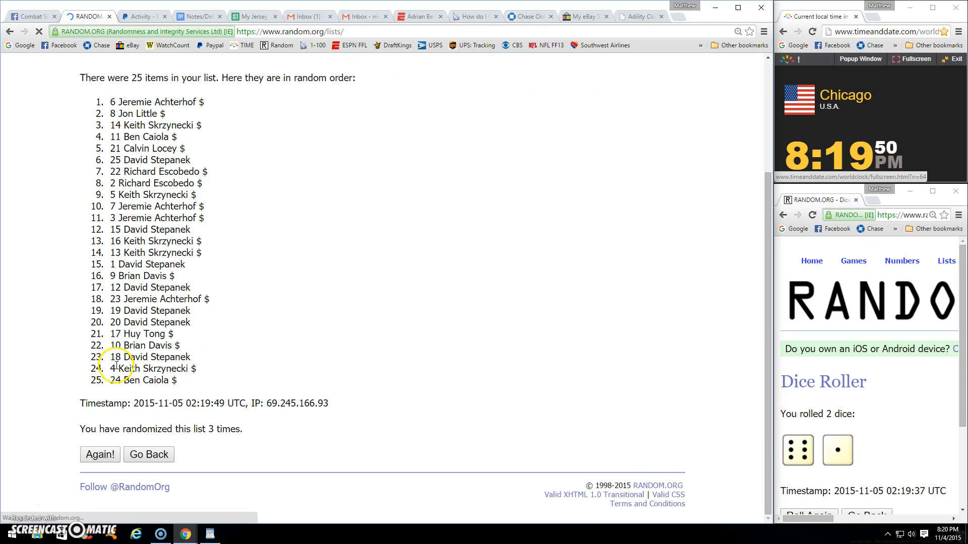
left_click(99, 455)
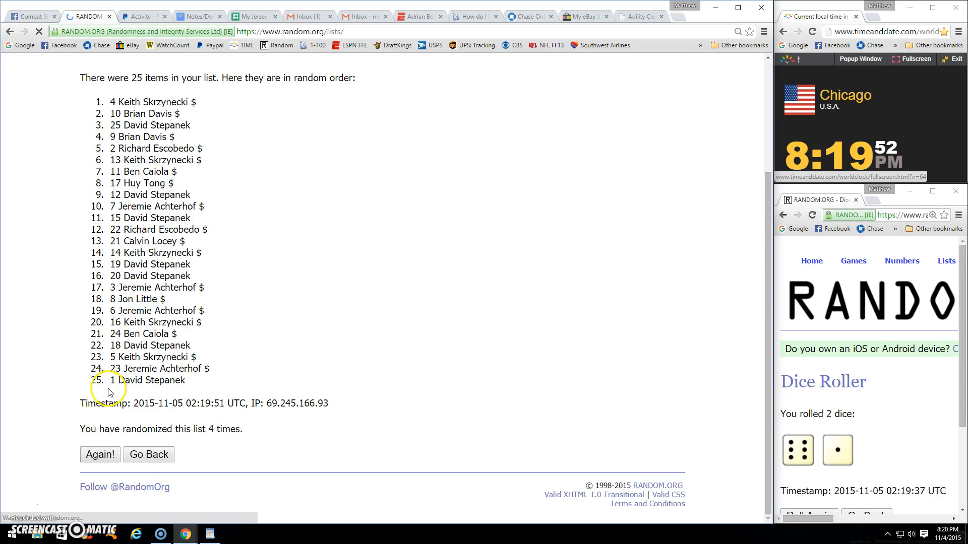
left_click(98, 455)
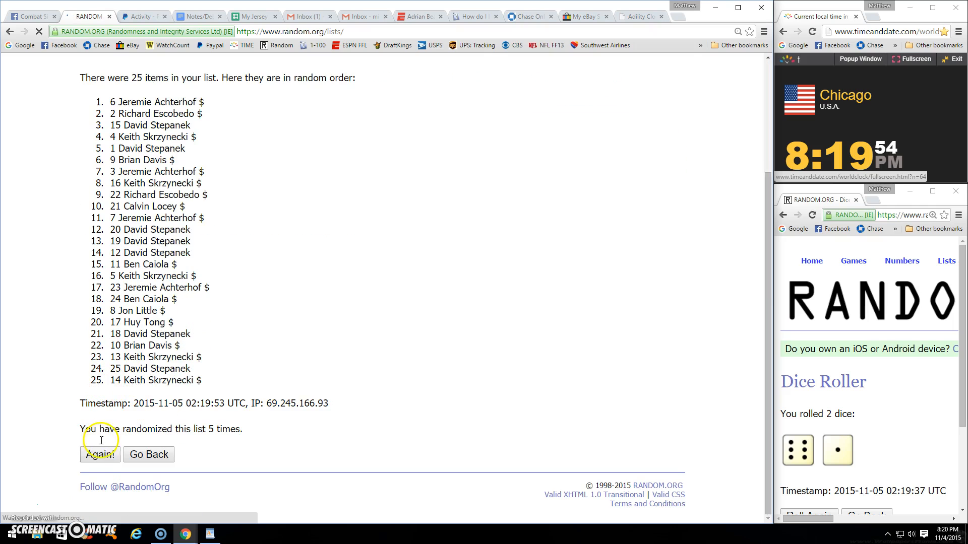
left_click(99, 454)
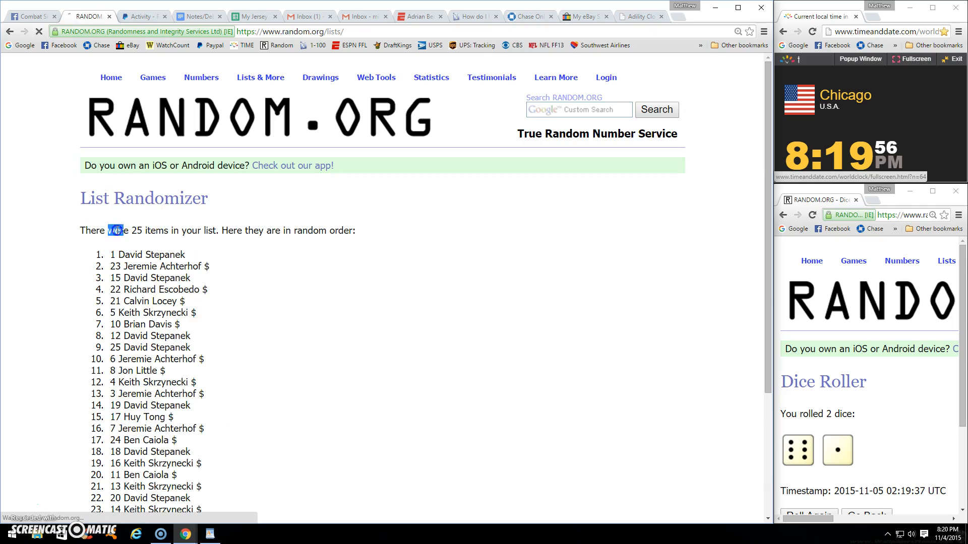
scroll("down", 3)
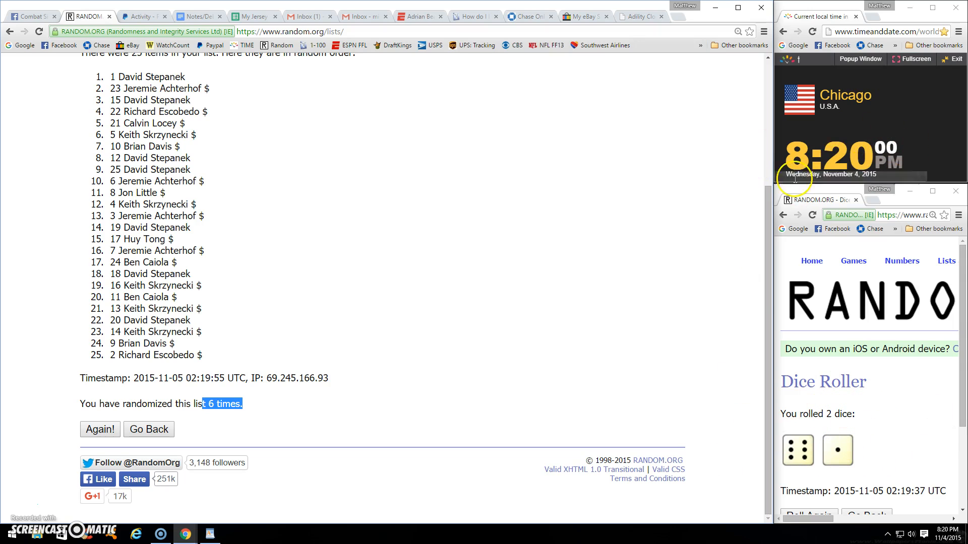
mouse_move(93, 431)
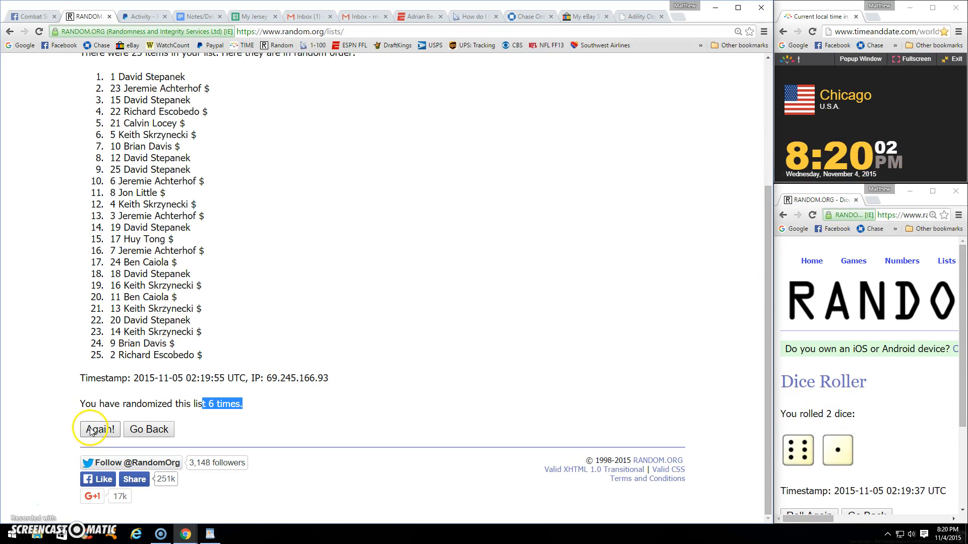
left_click(98, 430)
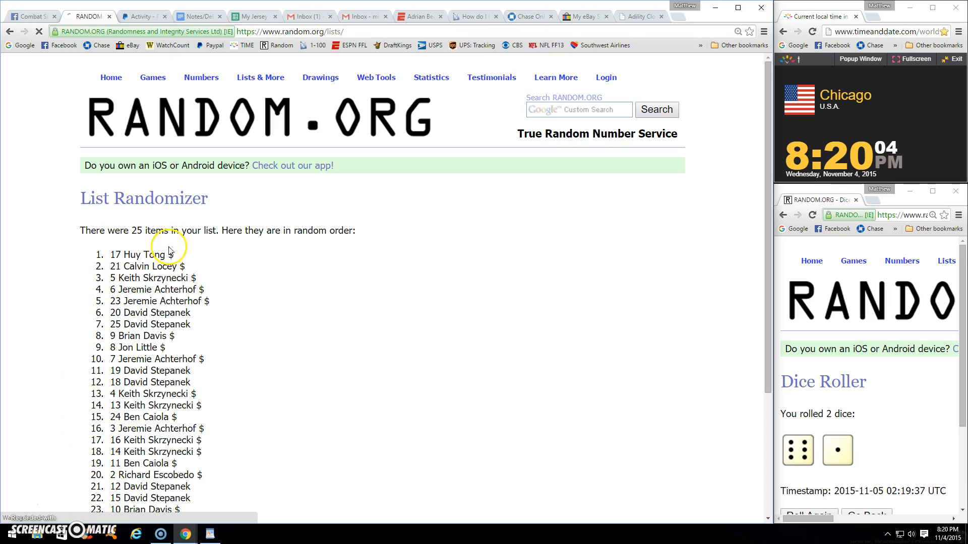
double_click(133, 255)
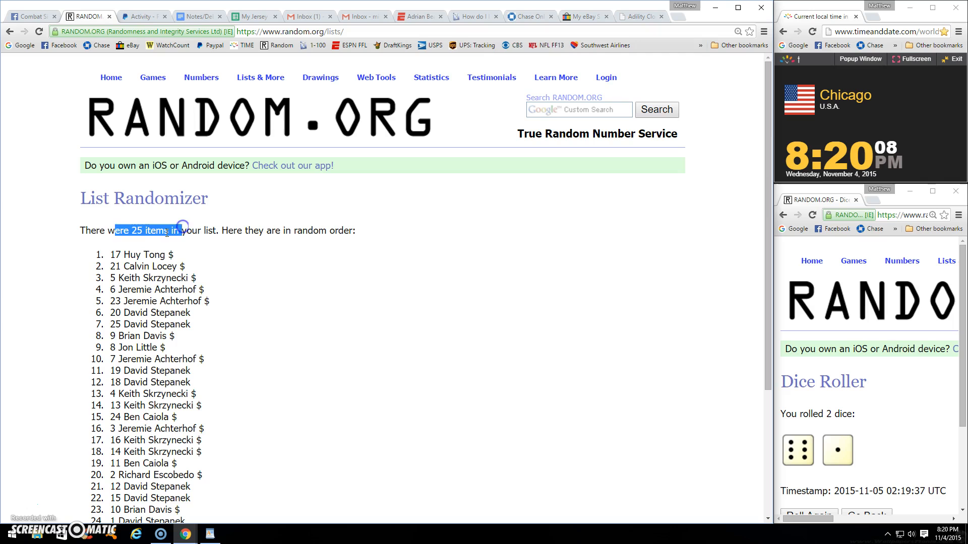
scroll("down", 3)
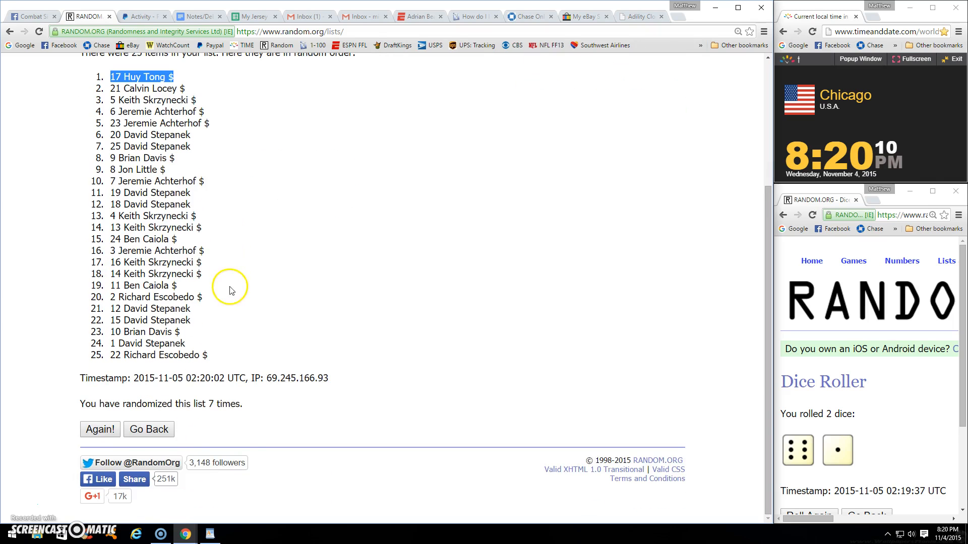